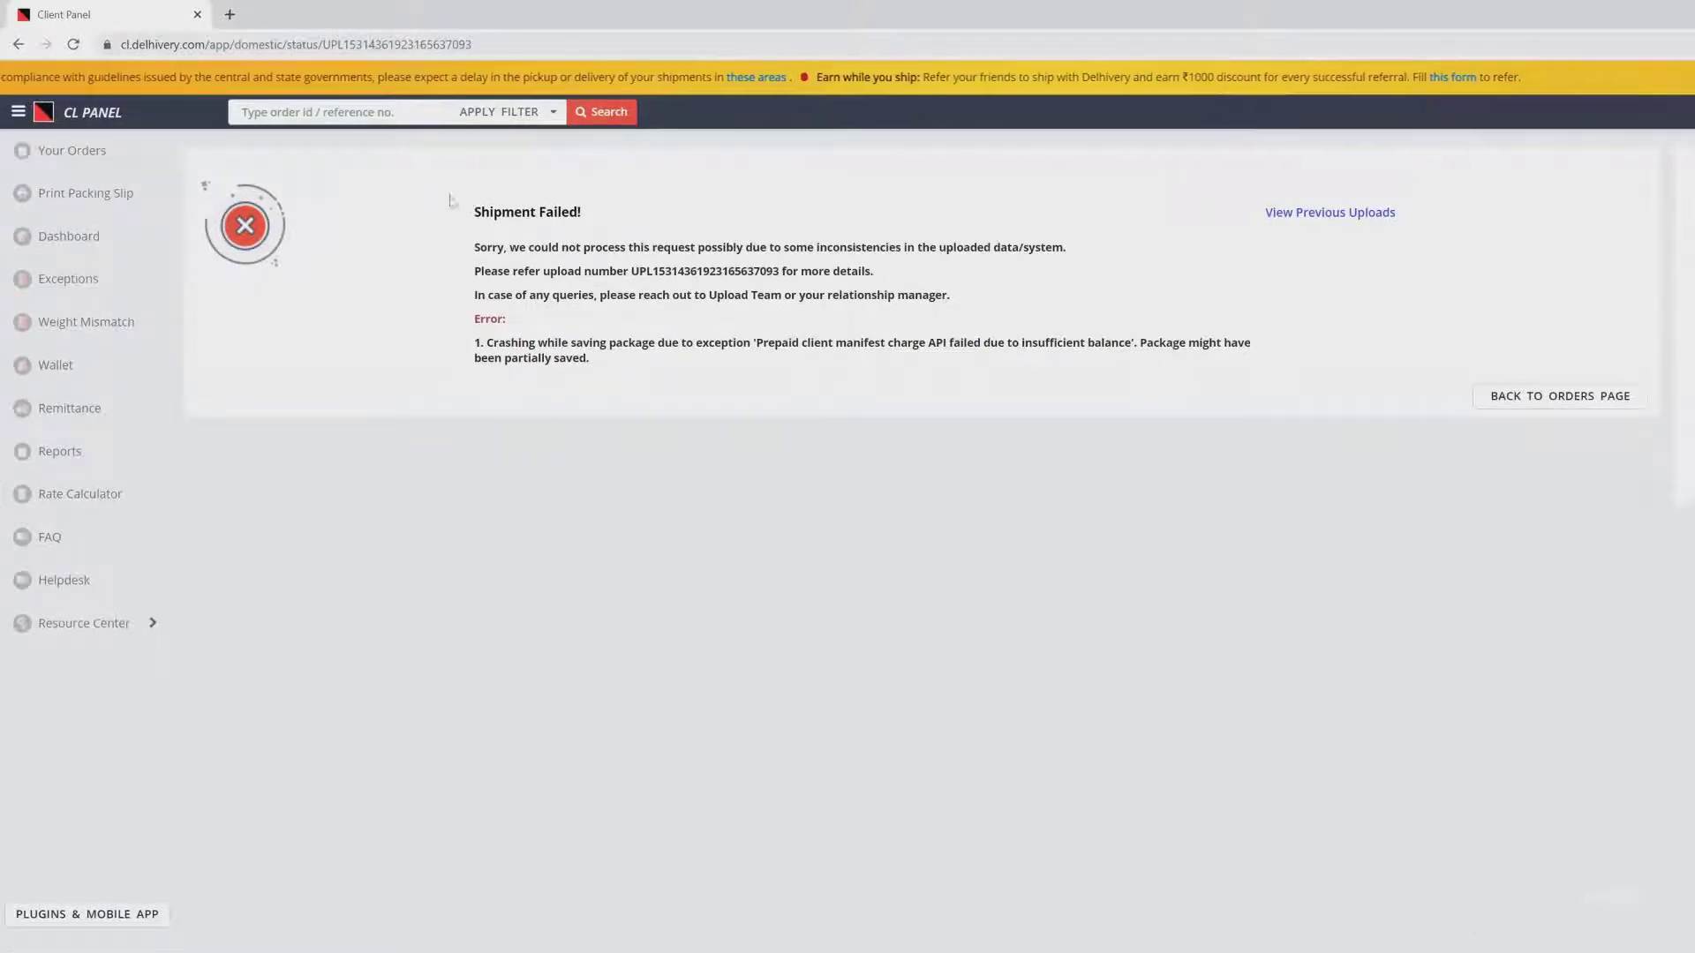
Step: After noting the insufficient-balance error, pay for a 1000-mile wallet recharge, reaching 1,388.98 miles
{"action": "left_click_drag", "start_coordinate": [473, 211], "coordinate": [609, 246]}
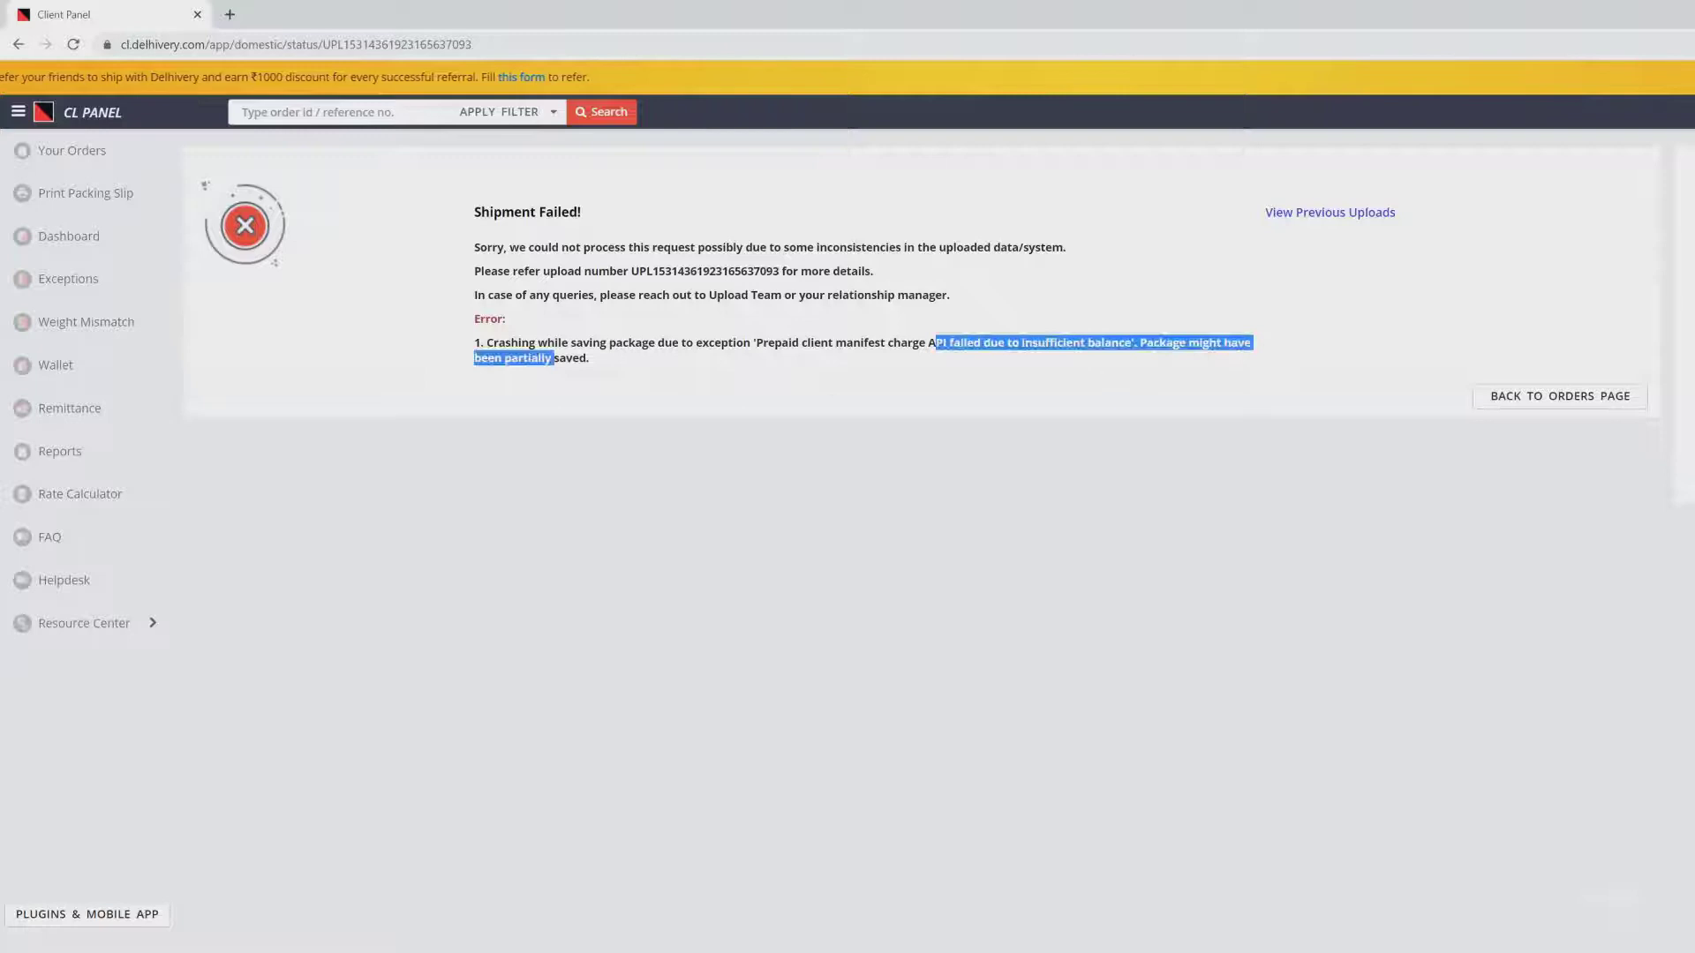
{"action": "left_click", "coordinate": [971, 383]}
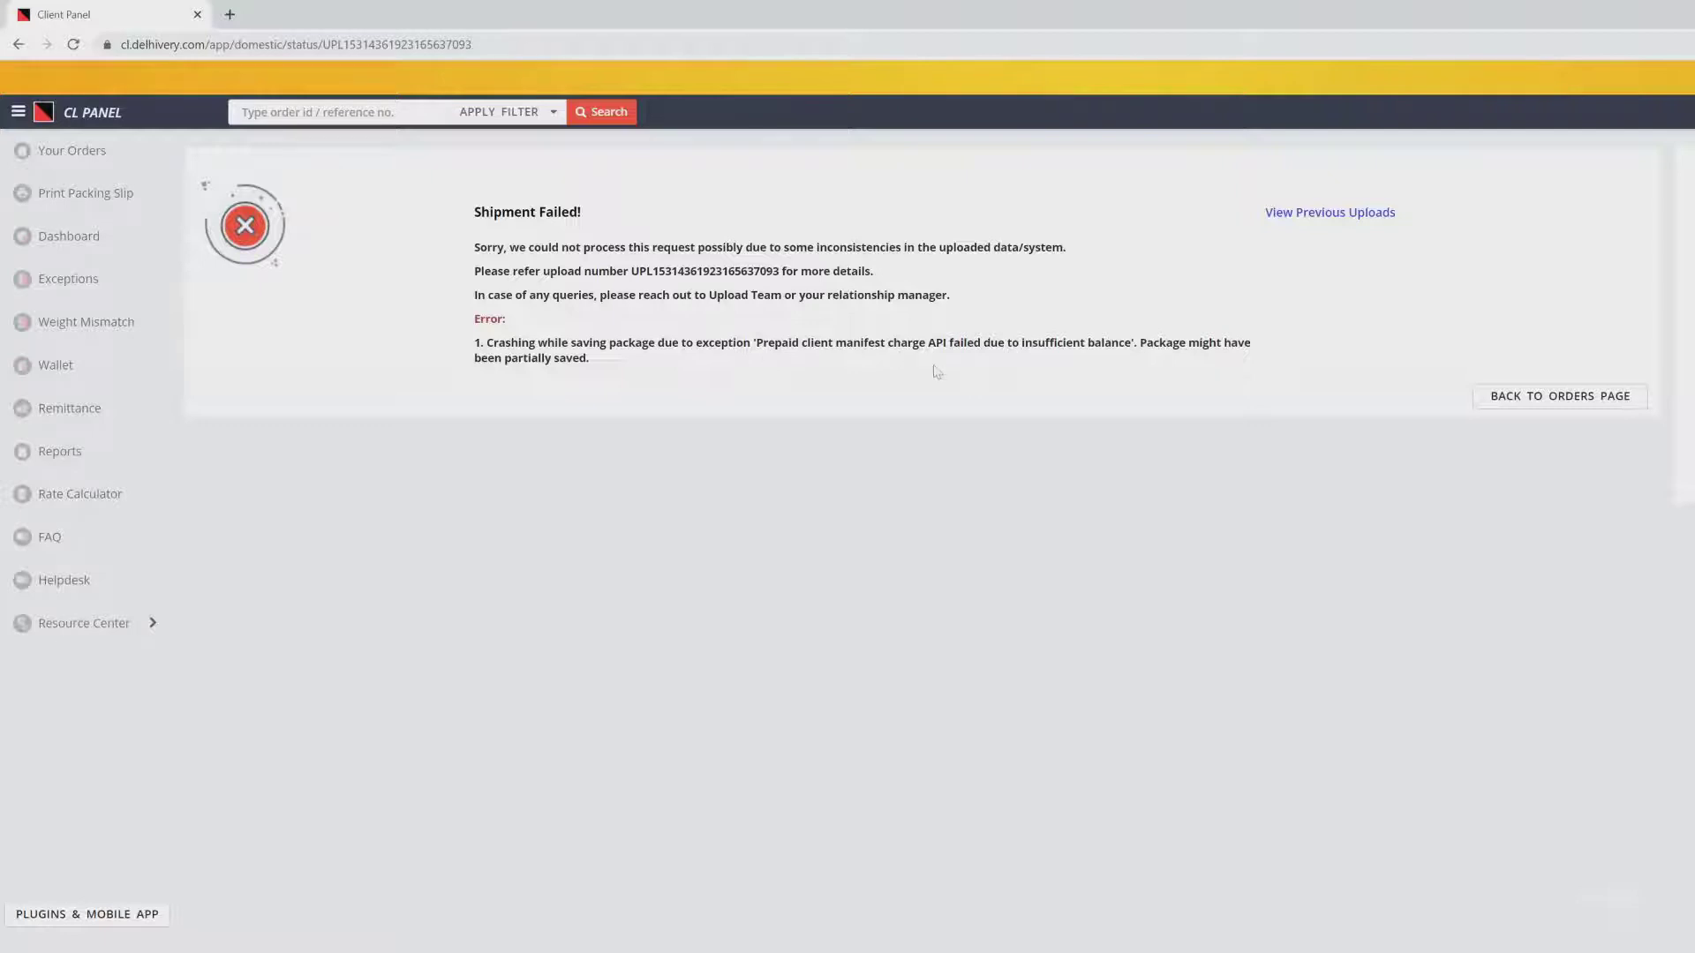
{"action": "mouse_move", "coordinate": [969, 376]}
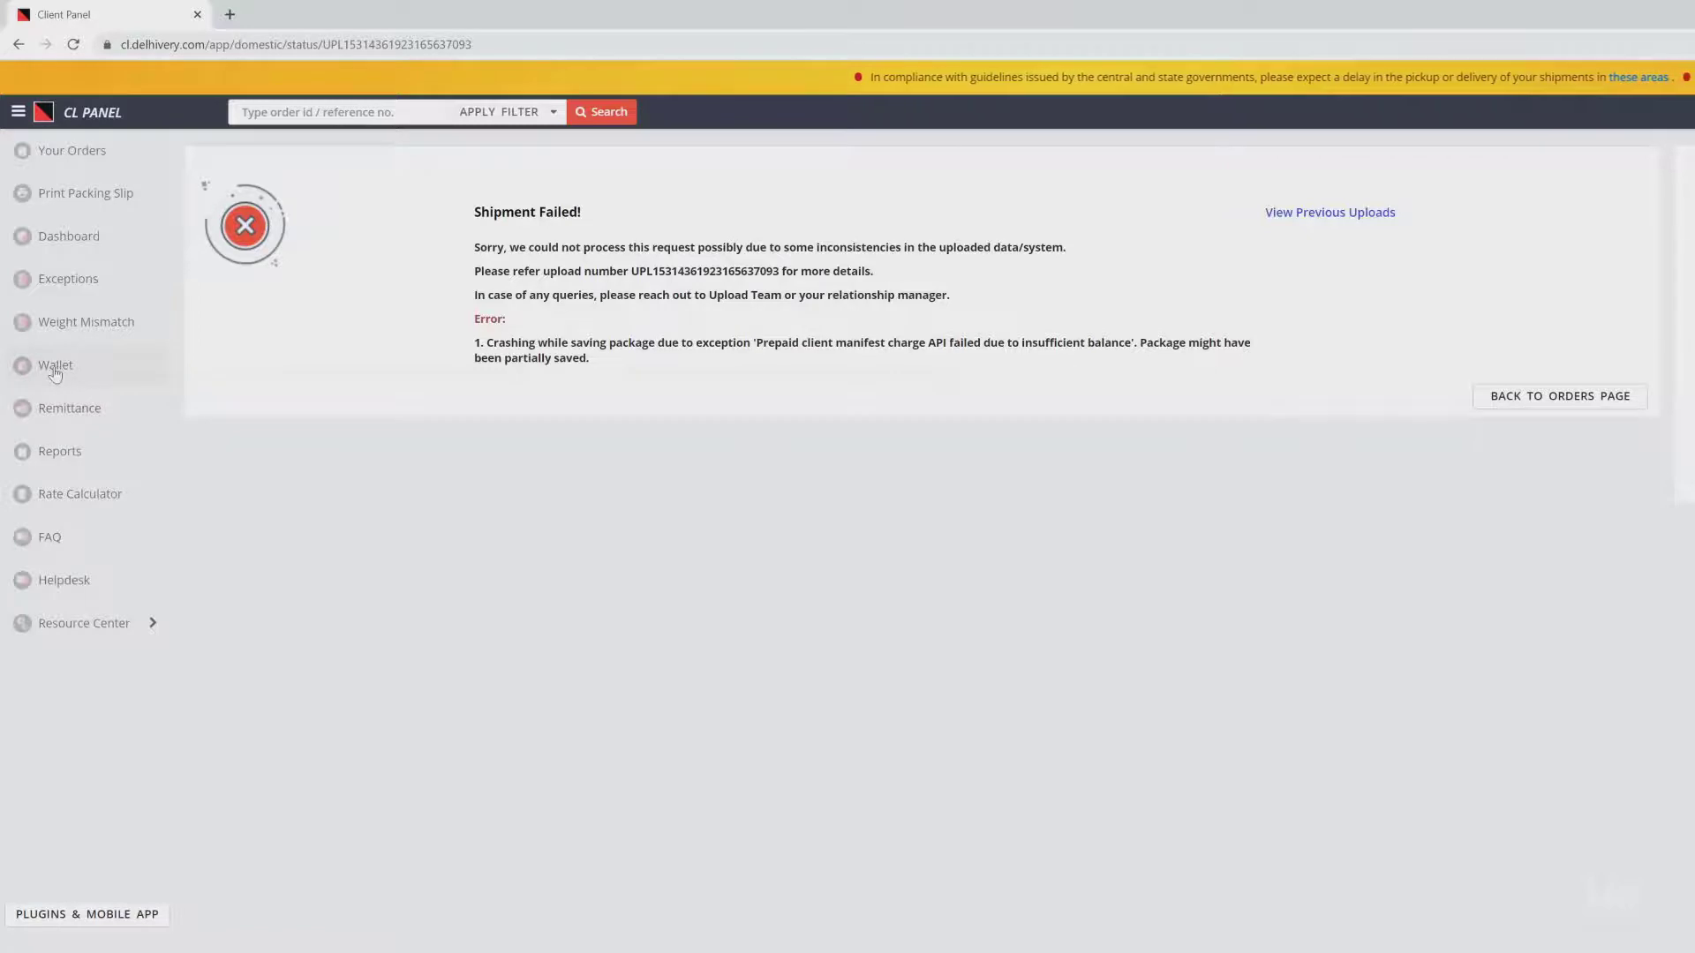
{"action": "left_click", "coordinate": [55, 365]}
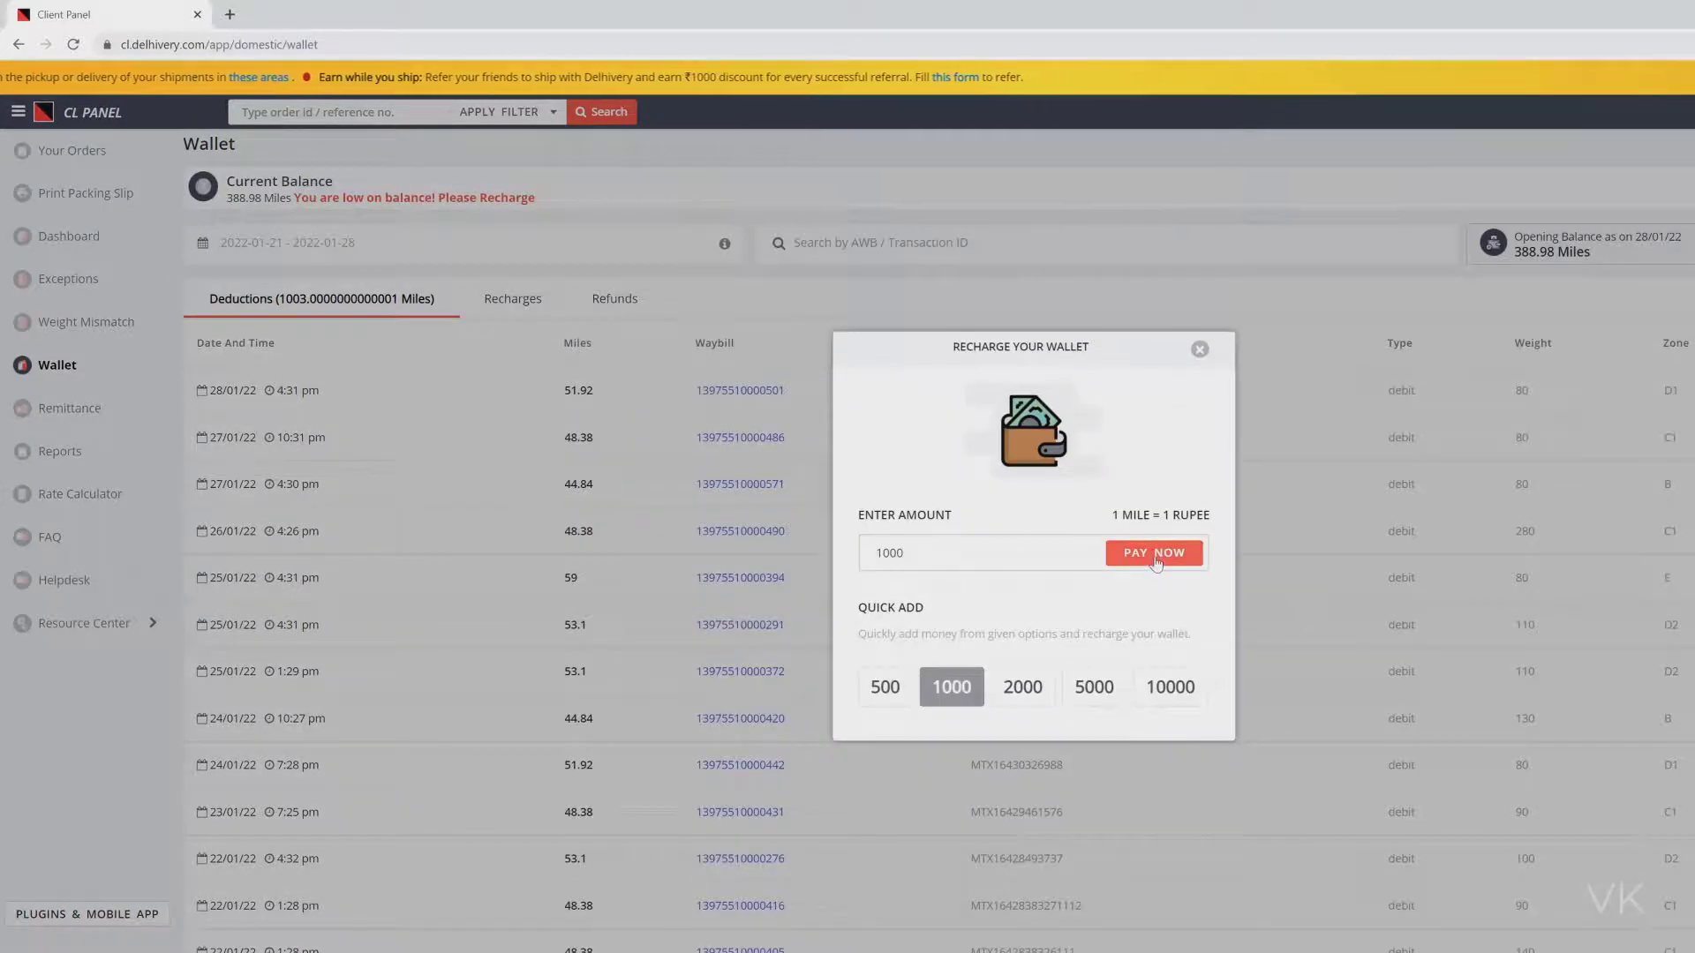
{"action": "left_click", "coordinate": [1154, 553]}
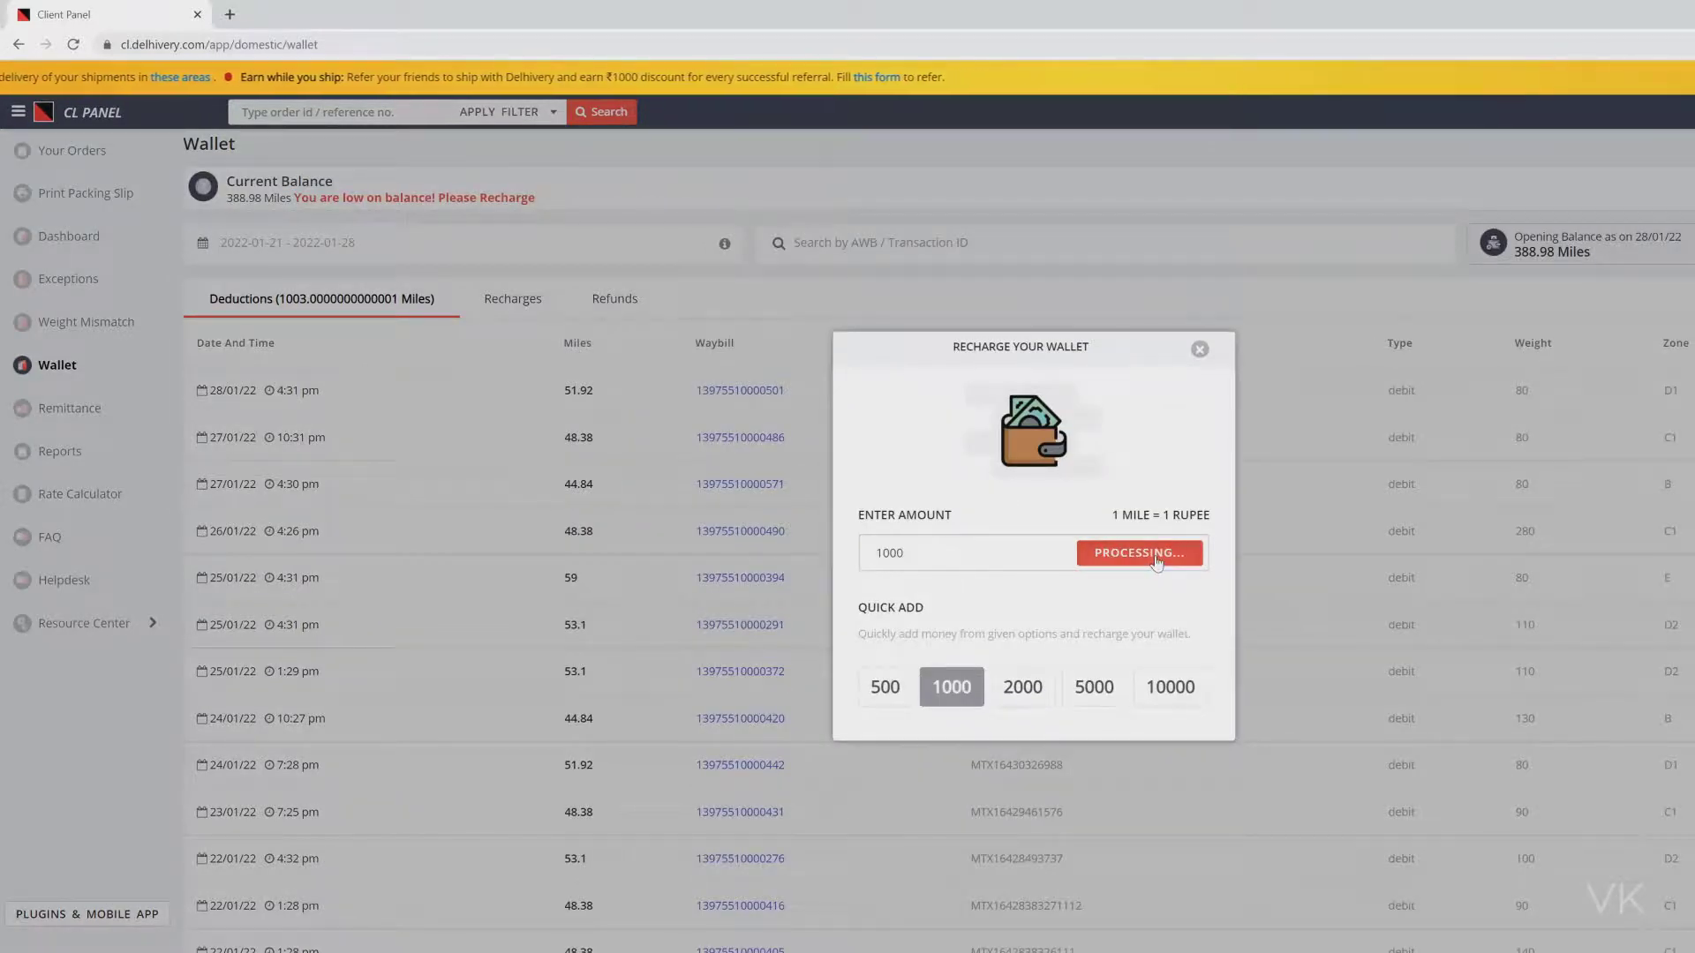
{"action": "left_click", "coordinate": [1139, 552]}
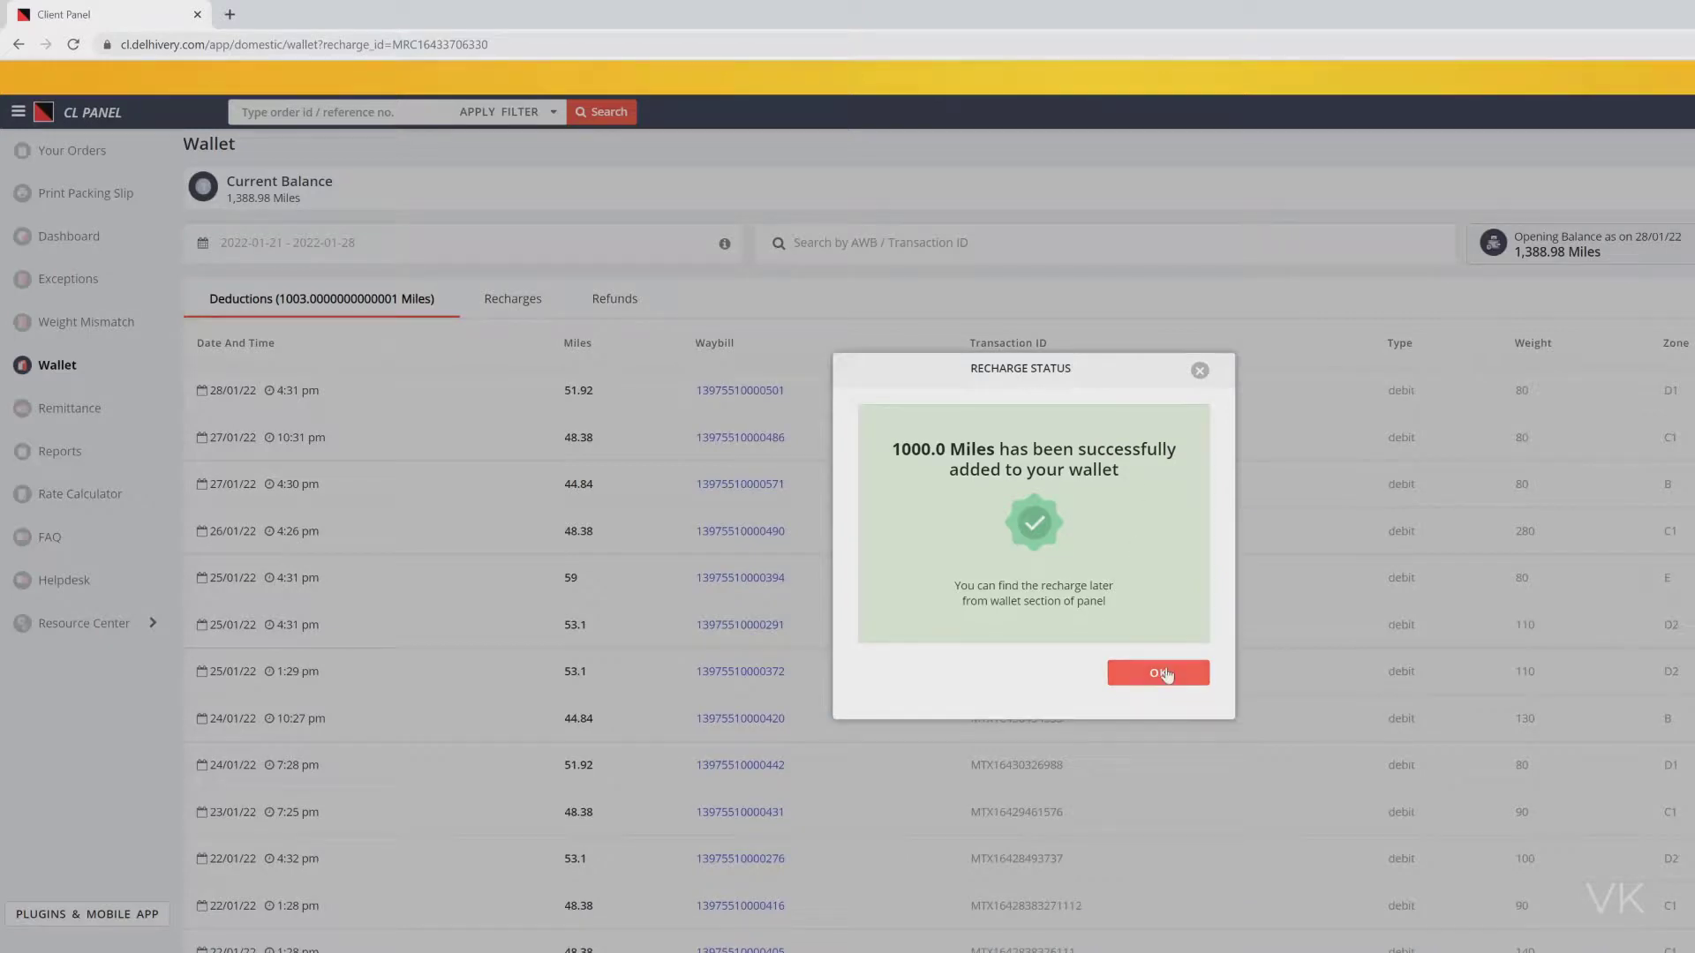
{"action": "left_click", "coordinate": [1158, 673]}
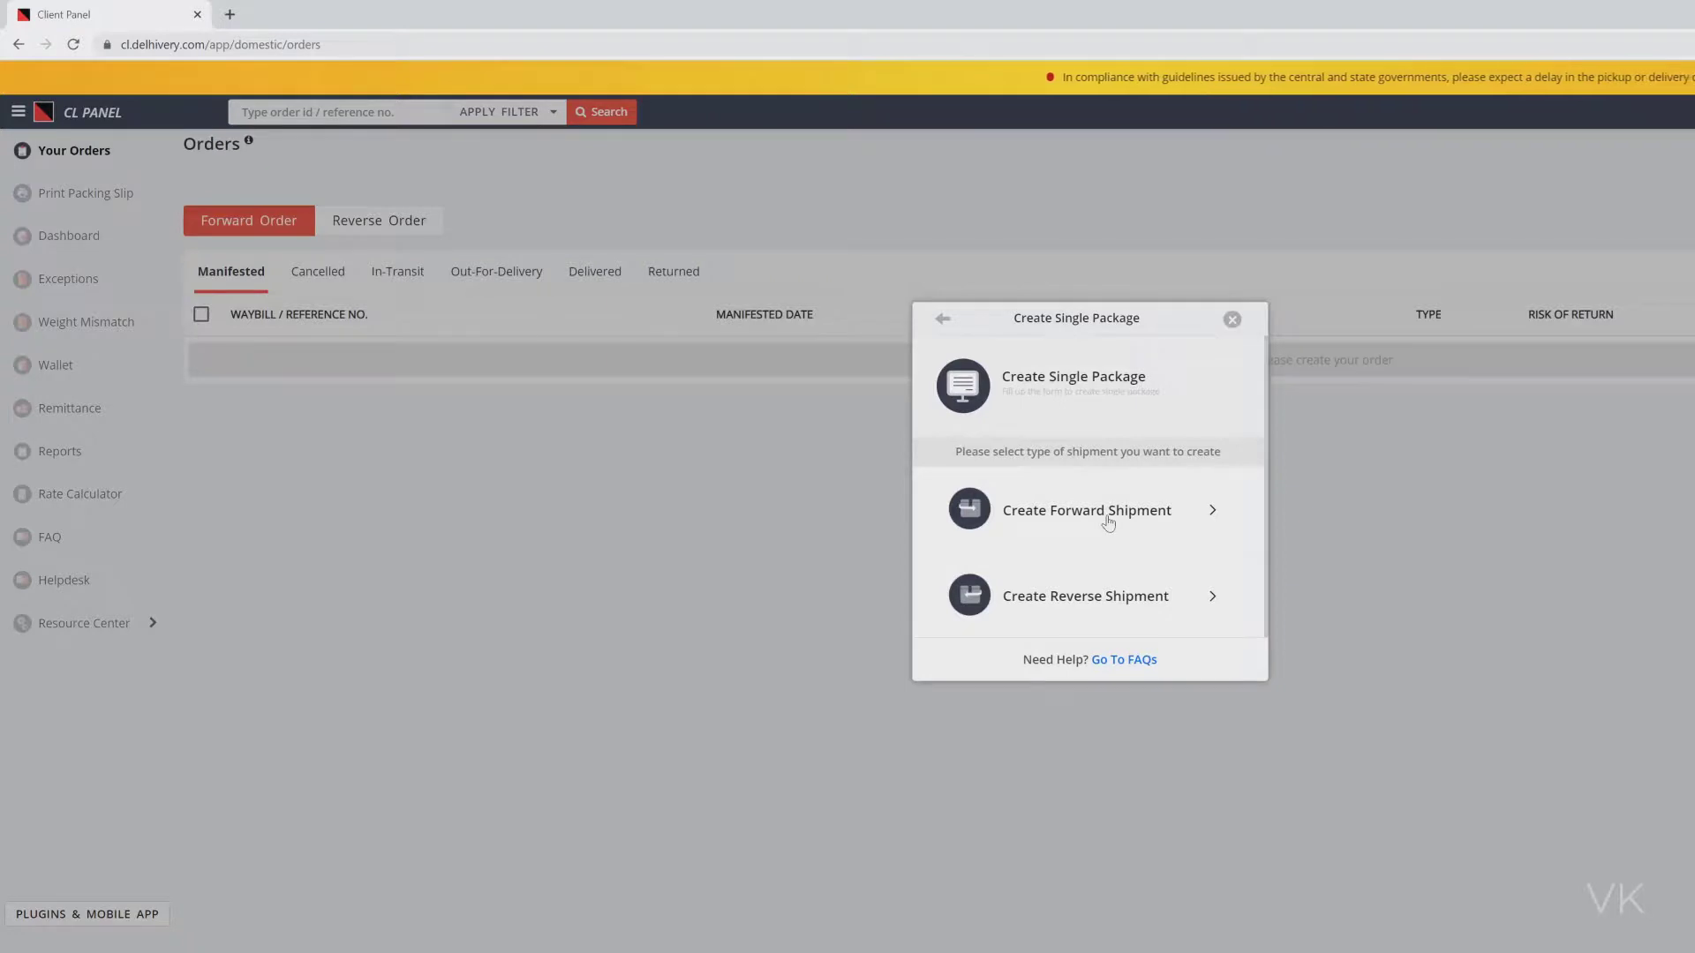
{"action": "left_click", "coordinate": [1086, 510]}
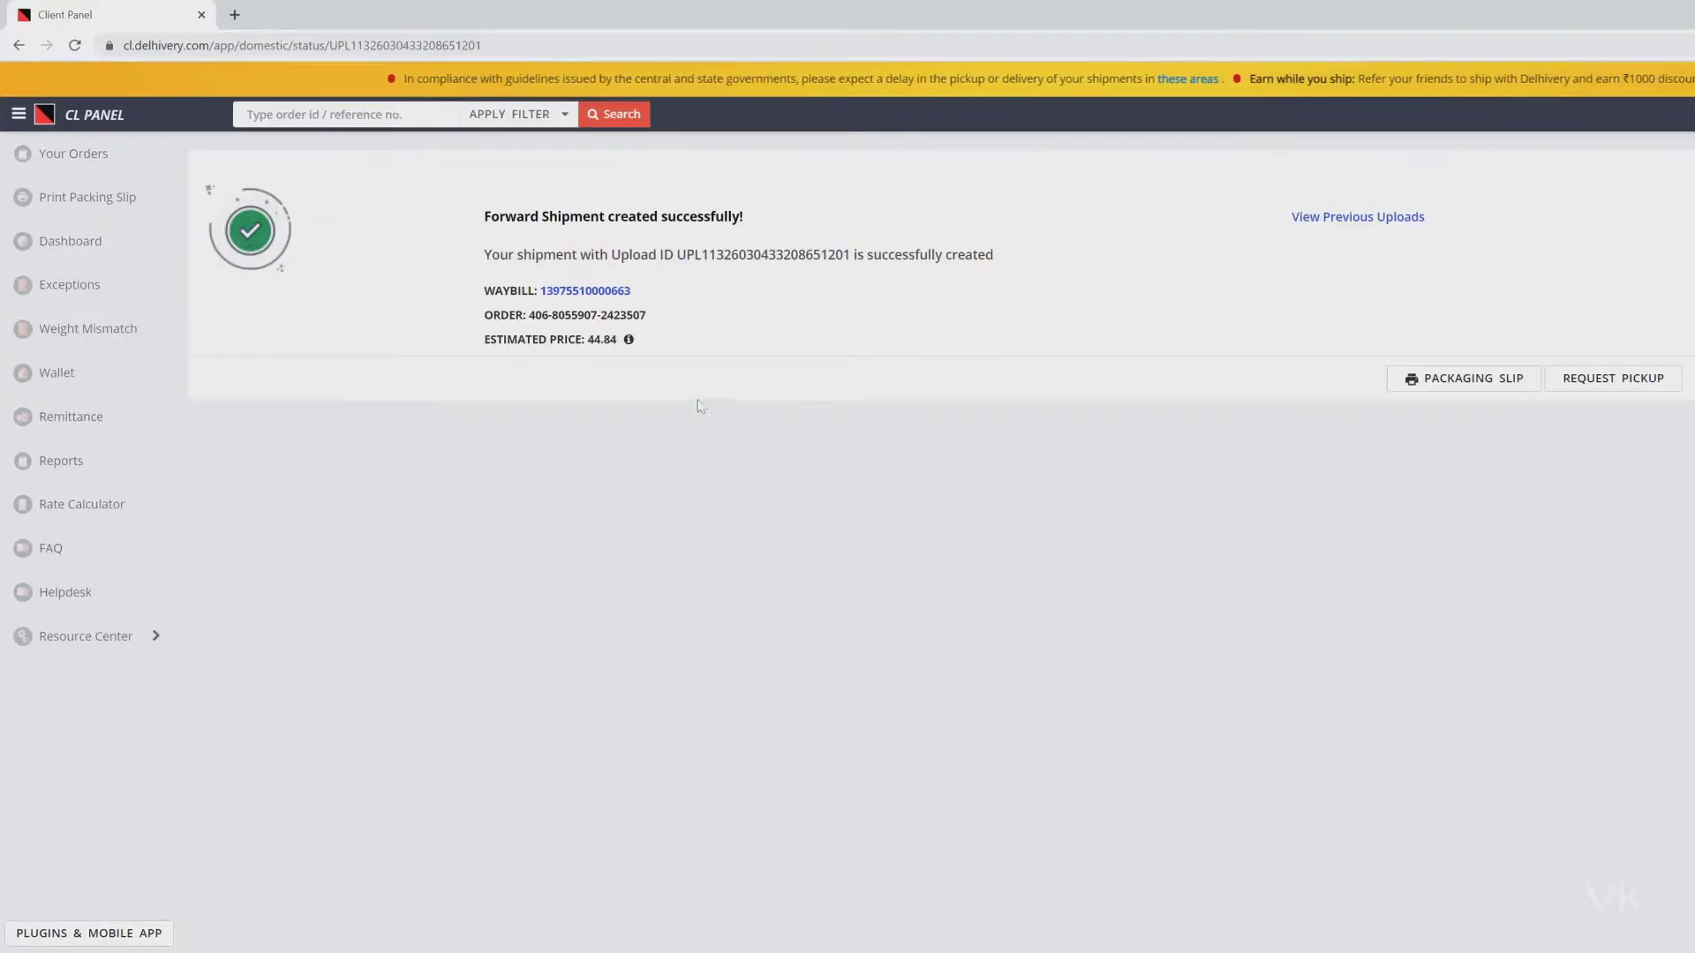
{"action": "mouse_move", "coordinate": [474, 226]}
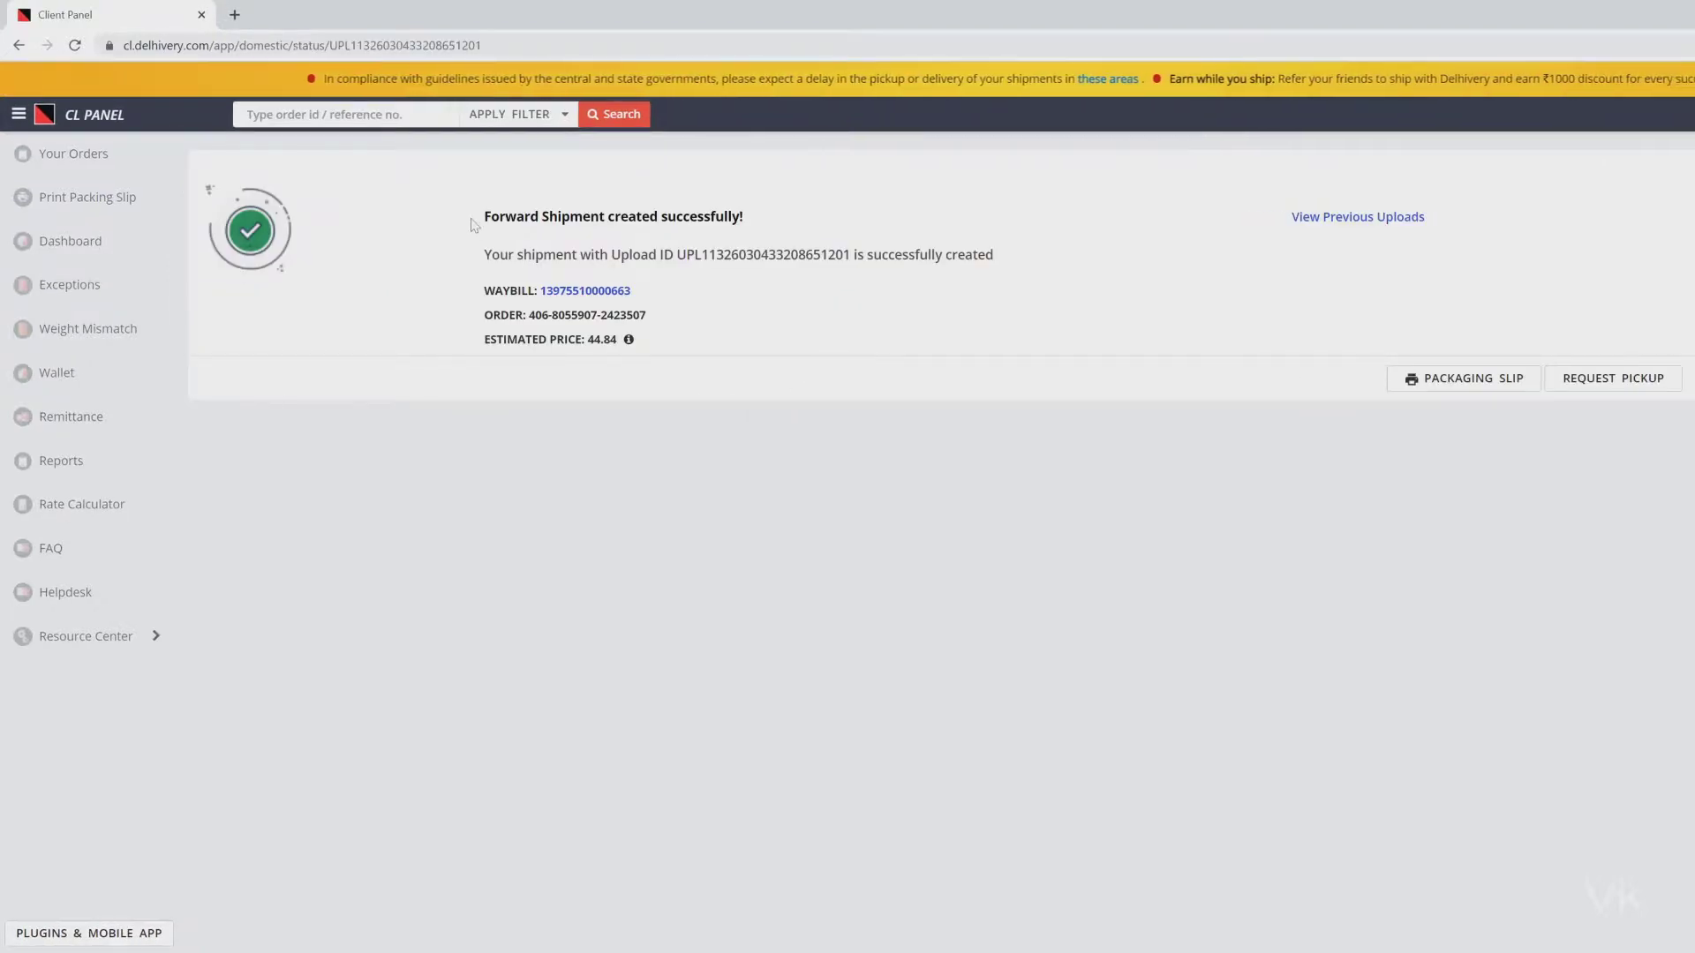